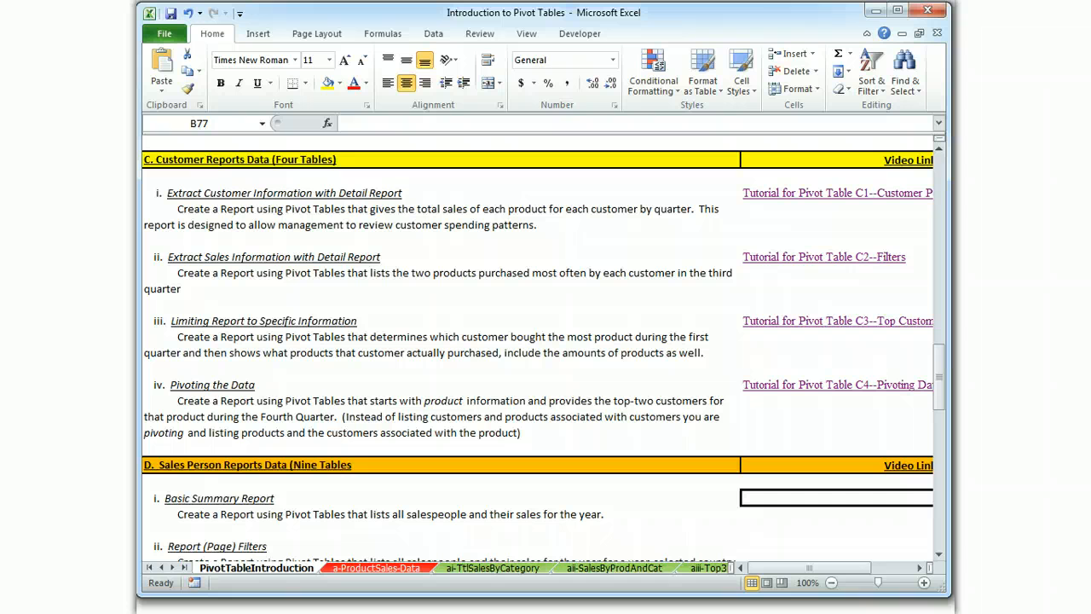
Step: Scroll the sheet tab bar until the di-SalesPersonReports-Data sheets come into view
{"action": "left_click", "coordinate": [174, 566]}
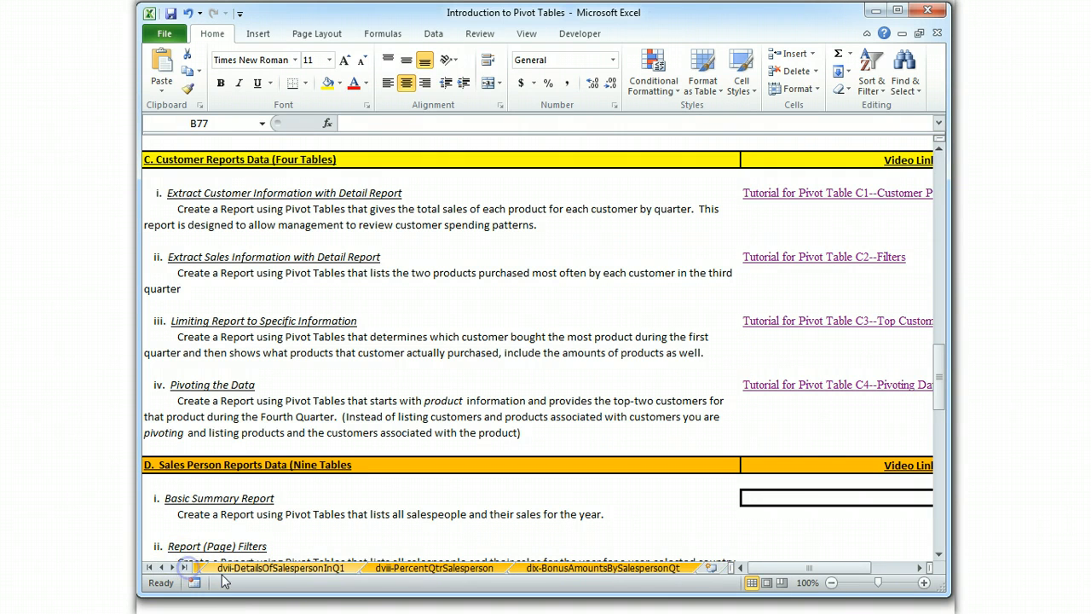
{"action": "left_click", "coordinate": [158, 567]}
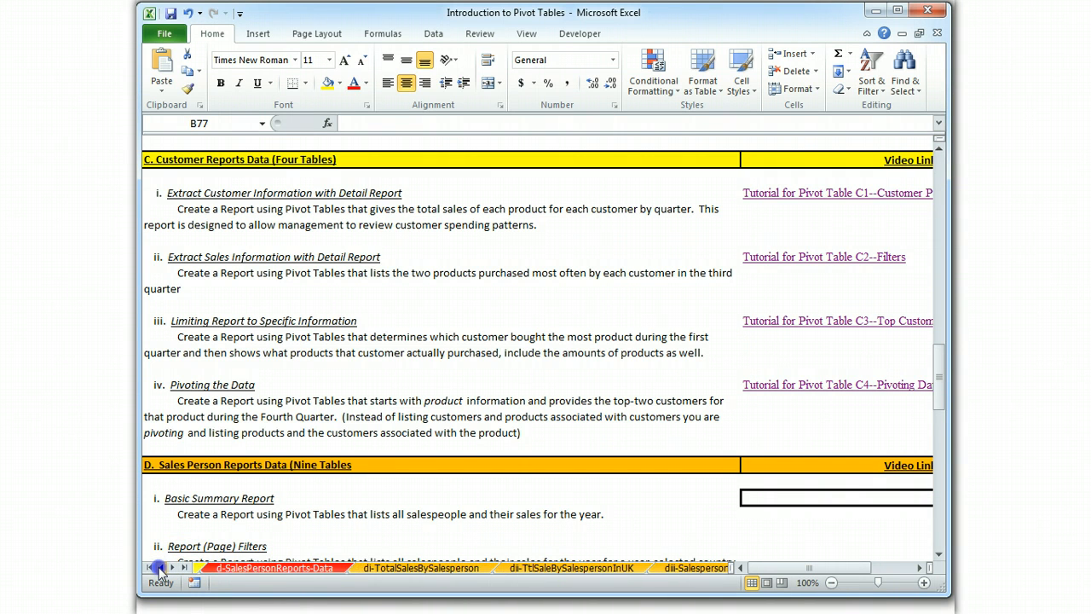
Step: Switch to the di-SalesPersonReports-Data sheet and review its order rows top to bottom
{"action": "left_click", "coordinate": [274, 567]}
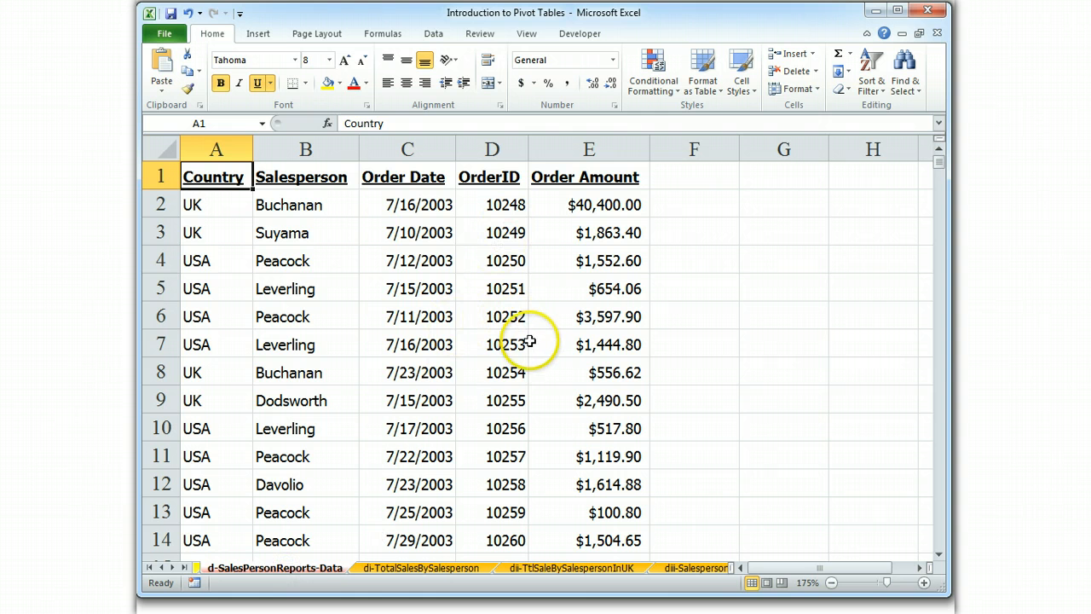
{"action": "mouse_move", "coordinate": [862, 150]}
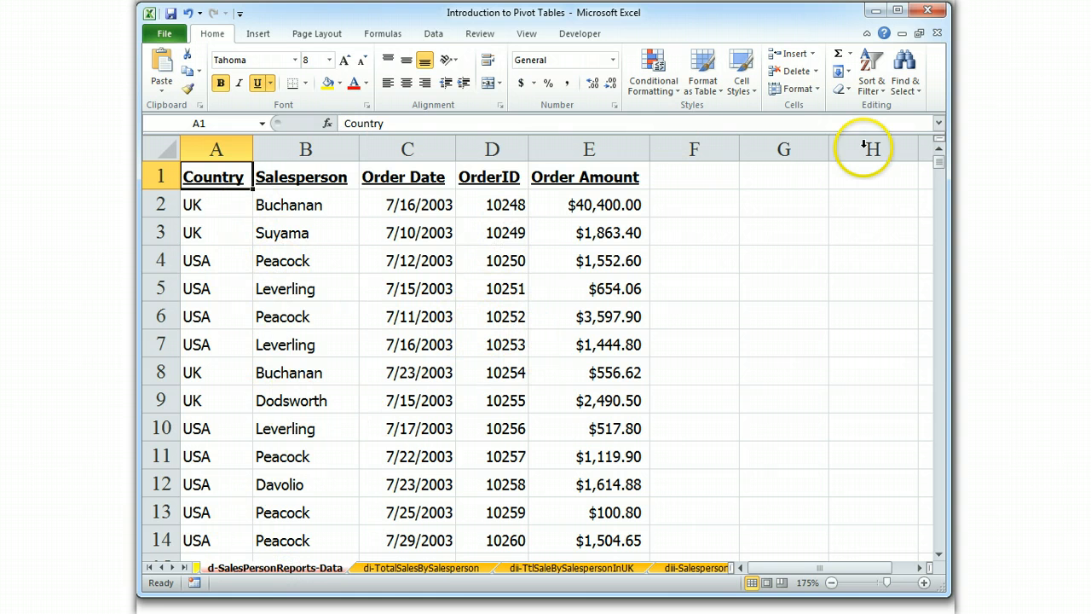
{"action": "scroll", "scroll_direction": "down", "scroll_amount": 3}
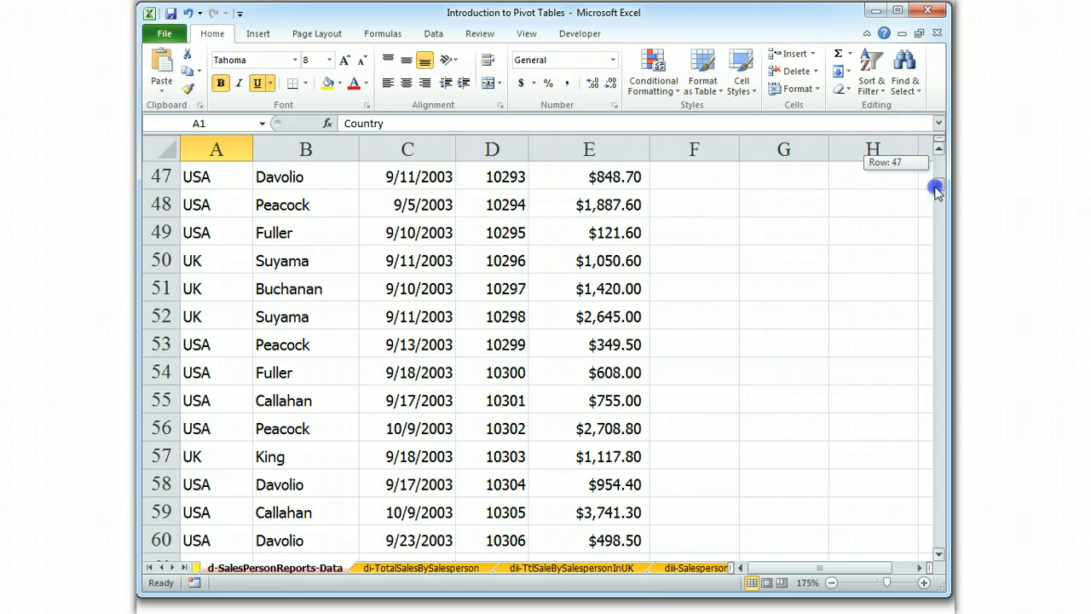
{"action": "scroll", "scroll_direction": "up", "scroll_amount": 3}
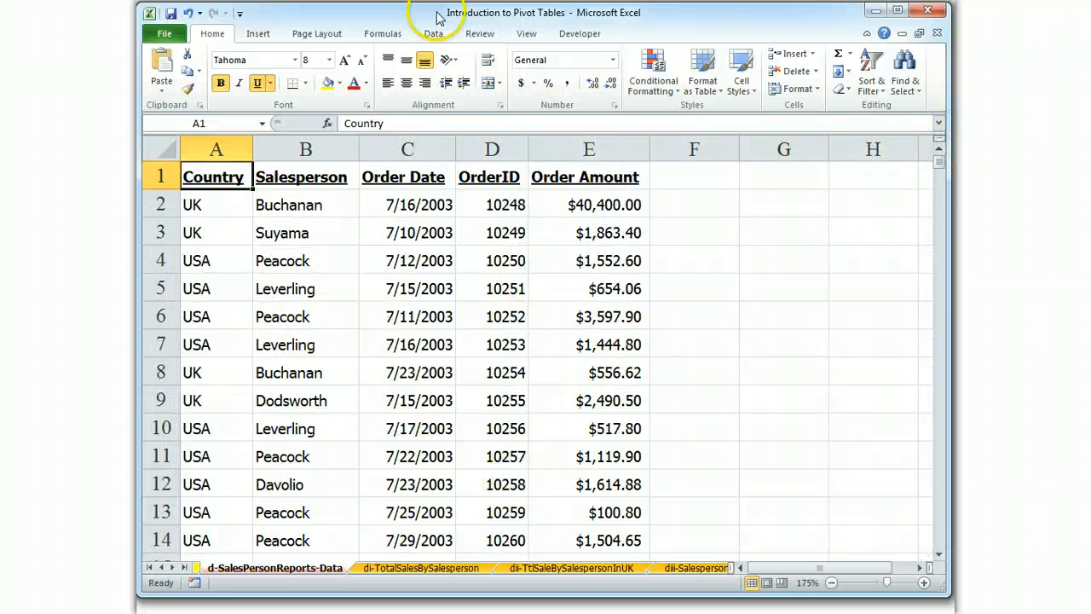
Step: Insert a PivotTable from the order data onto a new worksheet
{"action": "left_click", "coordinate": [258, 34]}
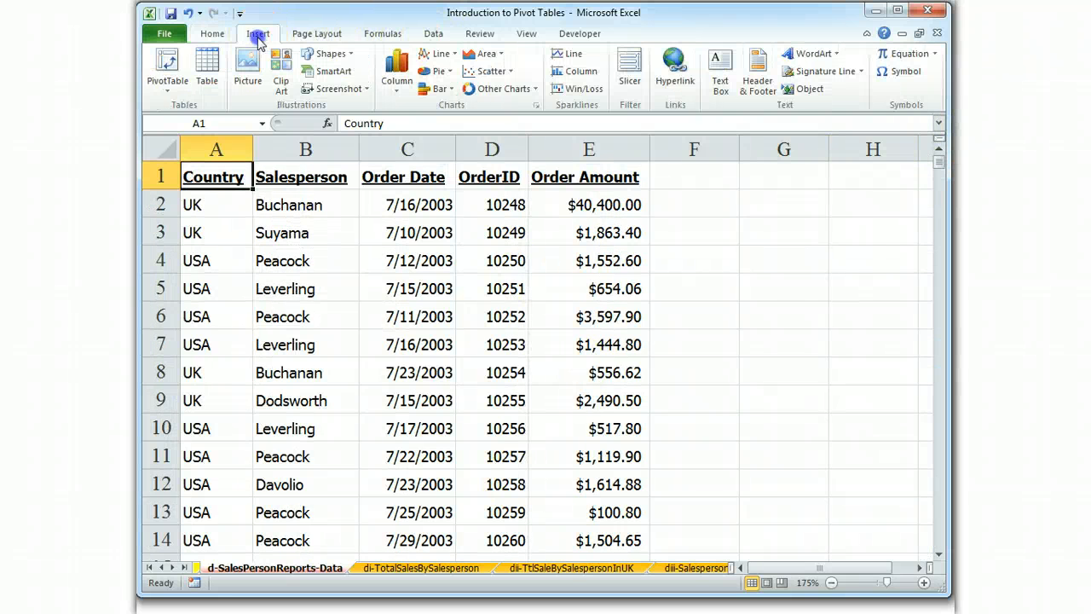
{"action": "left_click", "coordinate": [167, 68]}
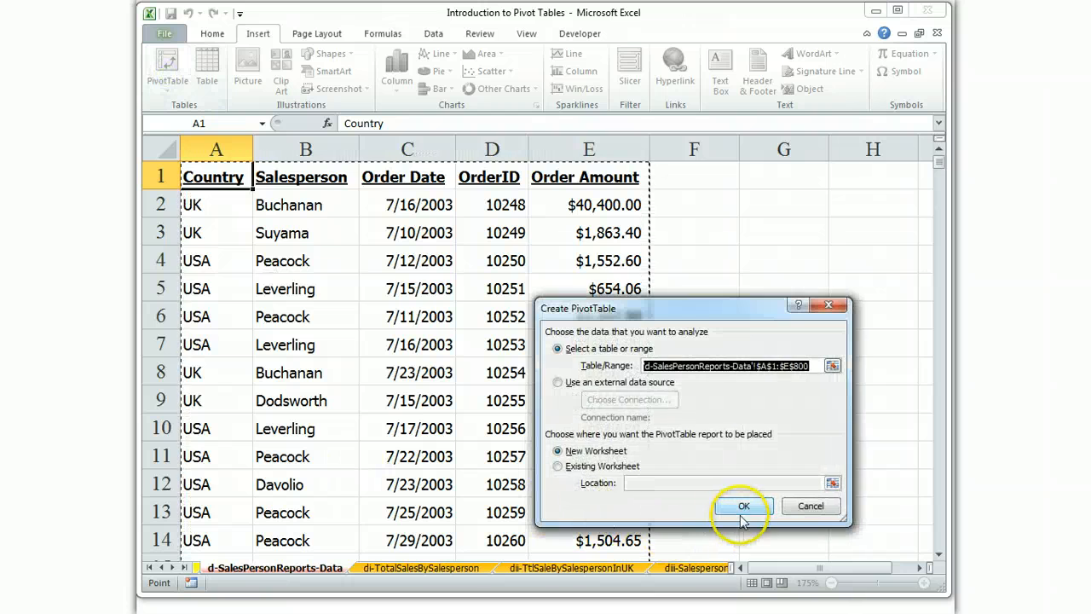
{"action": "left_click", "coordinate": [743, 505]}
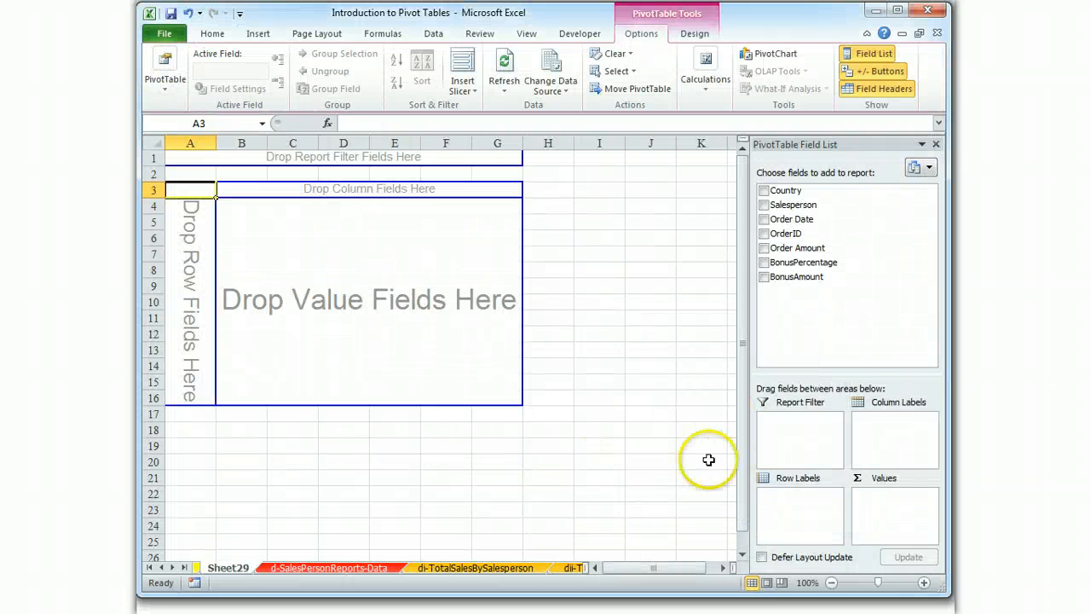
{"action": "mouse_move", "coordinate": [611, 534]}
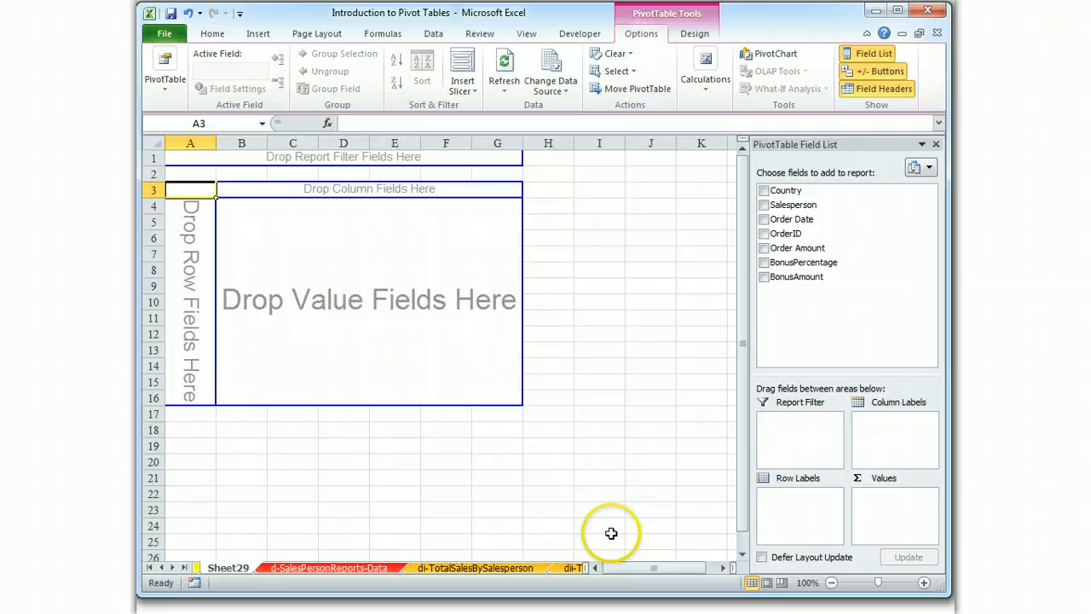
{"action": "mouse_move", "coordinate": [620, 497]}
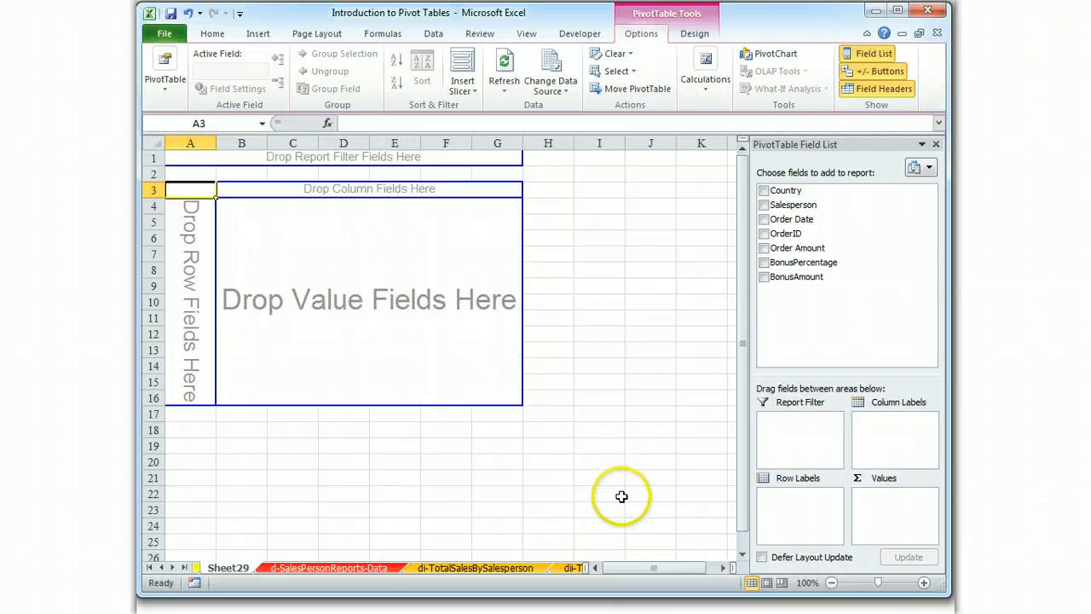
Step: Add Salesperson as rows and Sum of Order Amount as values in the field list
{"action": "left_click", "coordinate": [763, 204]}
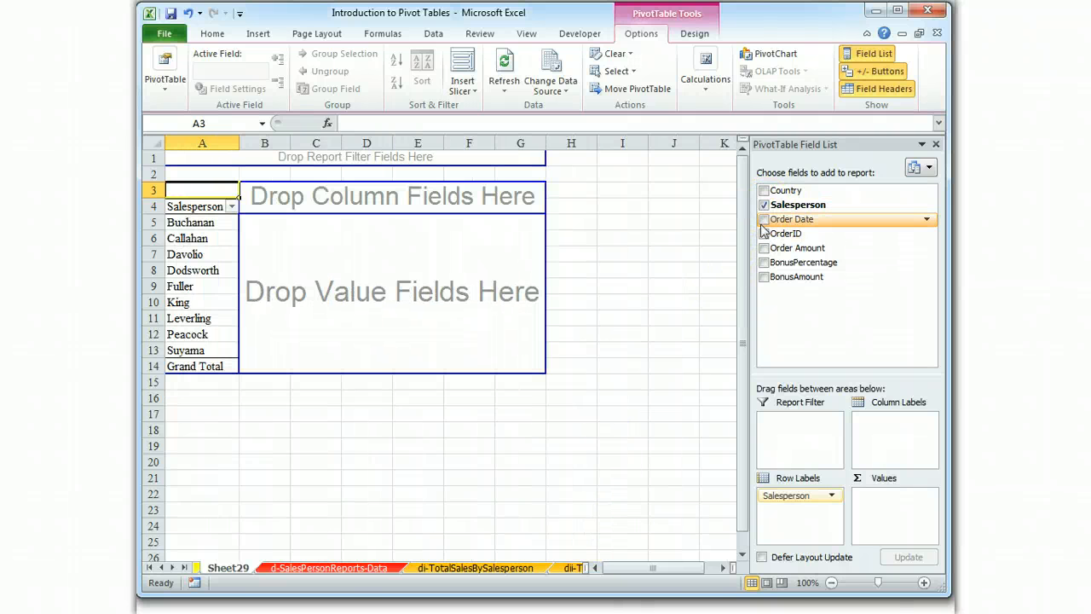
{"action": "left_click", "coordinate": [763, 247]}
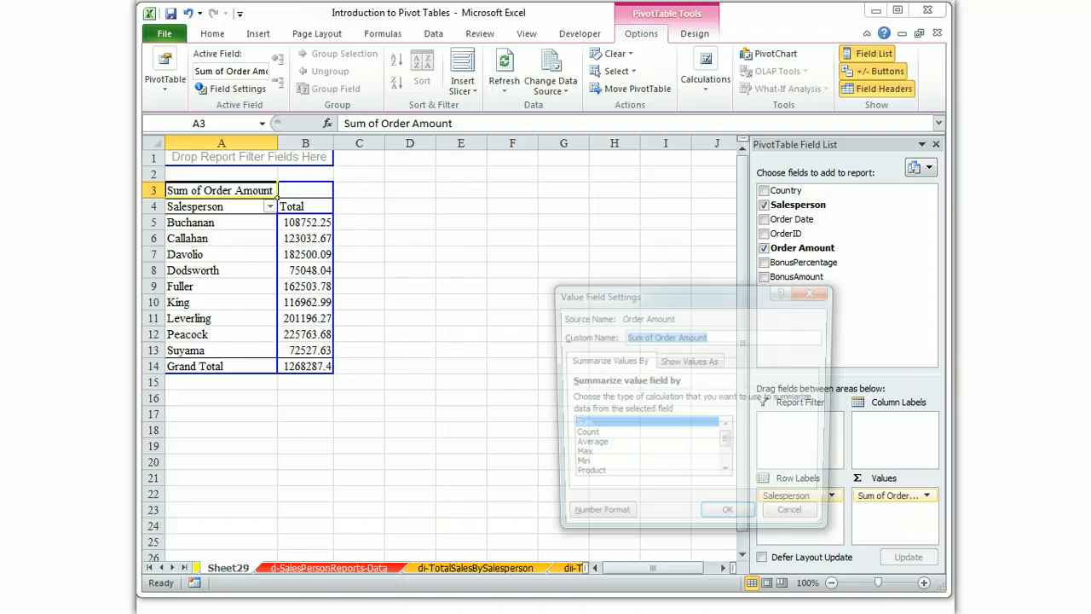
Step: Format the Sum of Order Amount as Number with 2 decimals and 1000 separators
{"action": "left_click", "coordinate": [602, 508]}
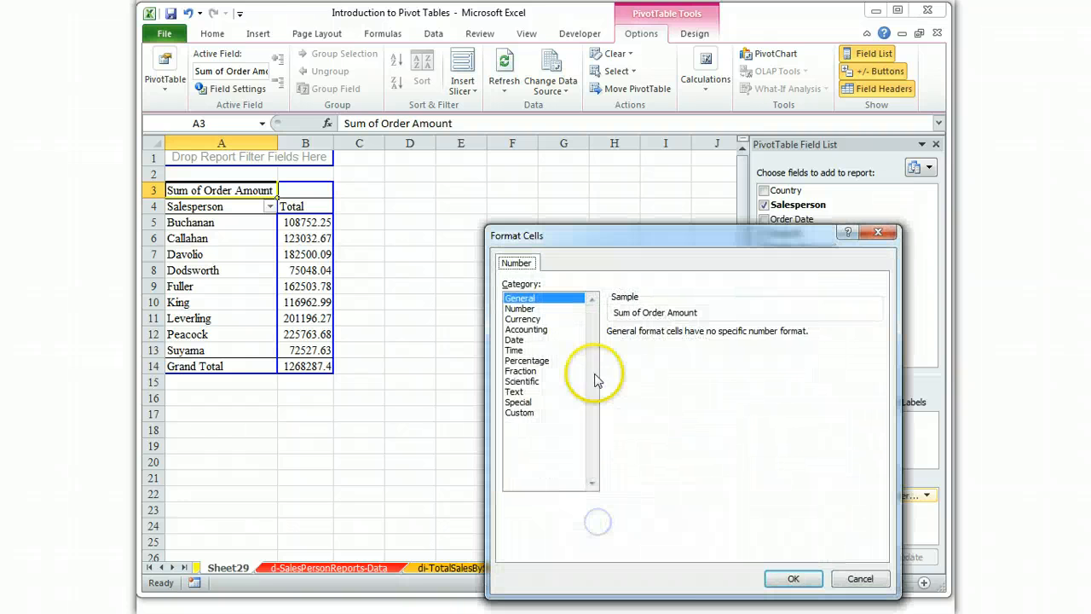
{"action": "left_click", "coordinate": [518, 309]}
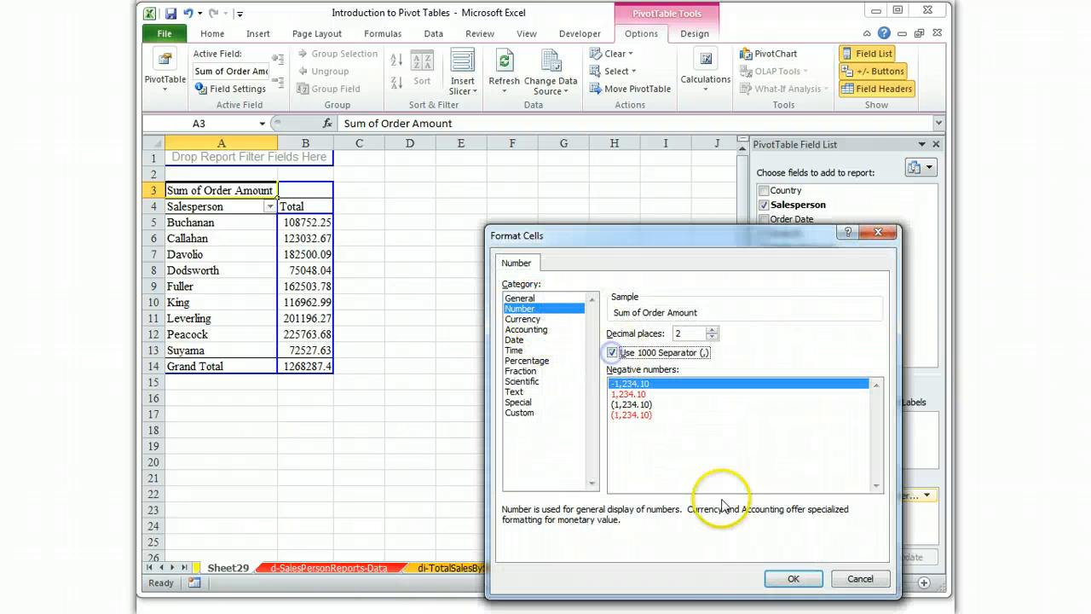
{"action": "left_click", "coordinate": [793, 577]}
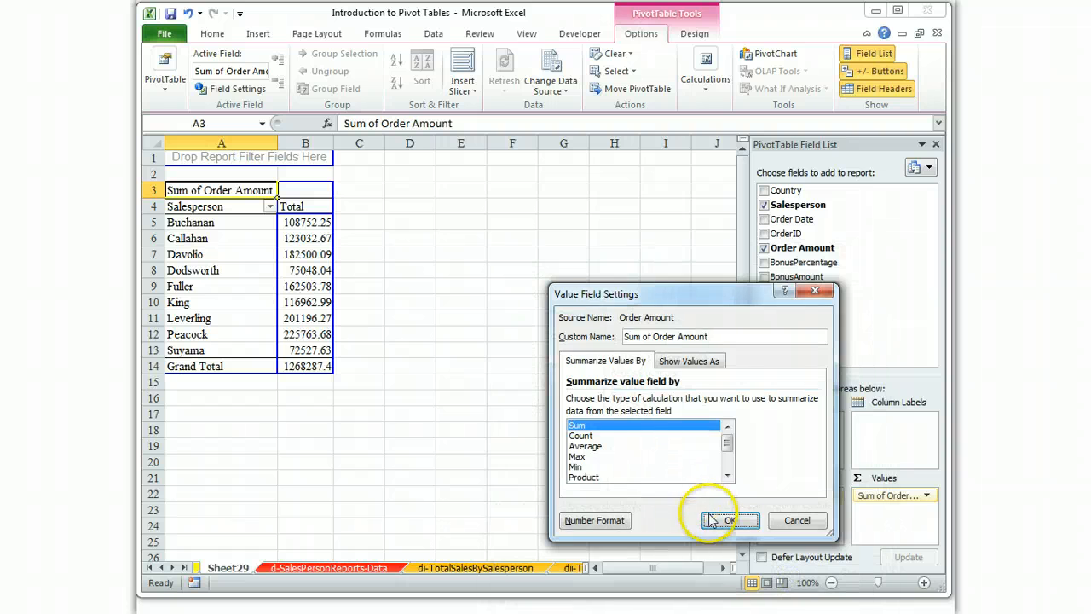
{"action": "left_click", "coordinate": [723, 519]}
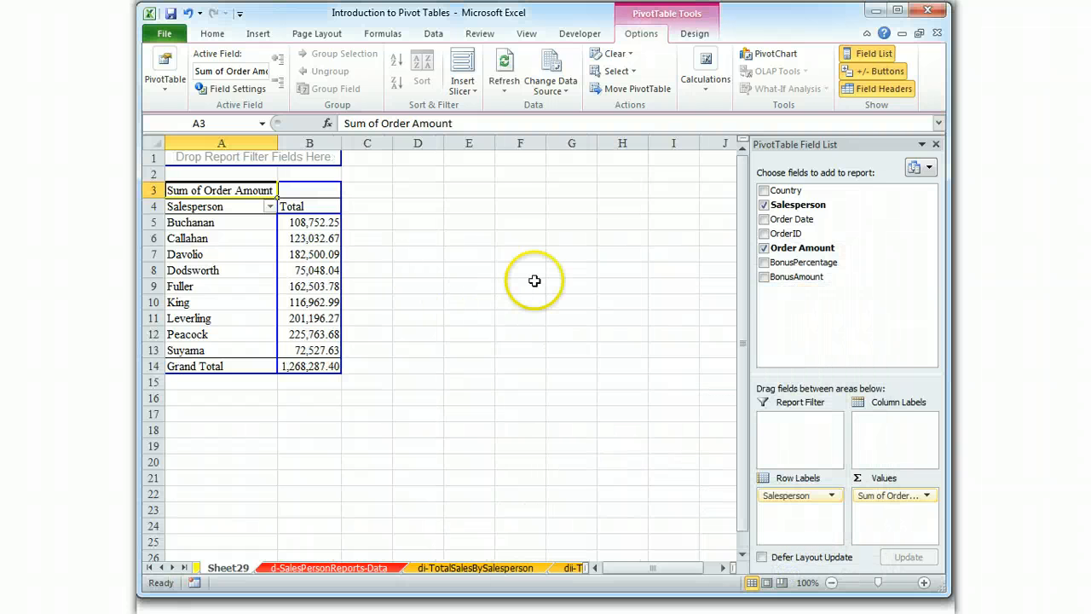
{"action": "mouse_move", "coordinate": [528, 281]}
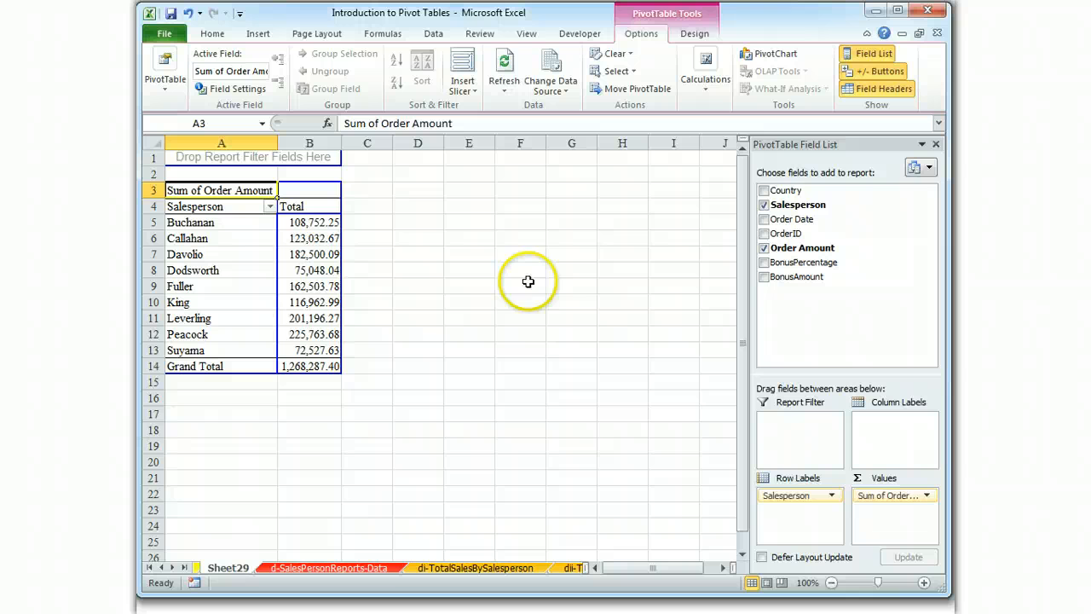
{"action": "mouse_move", "coordinate": [187, 332]}
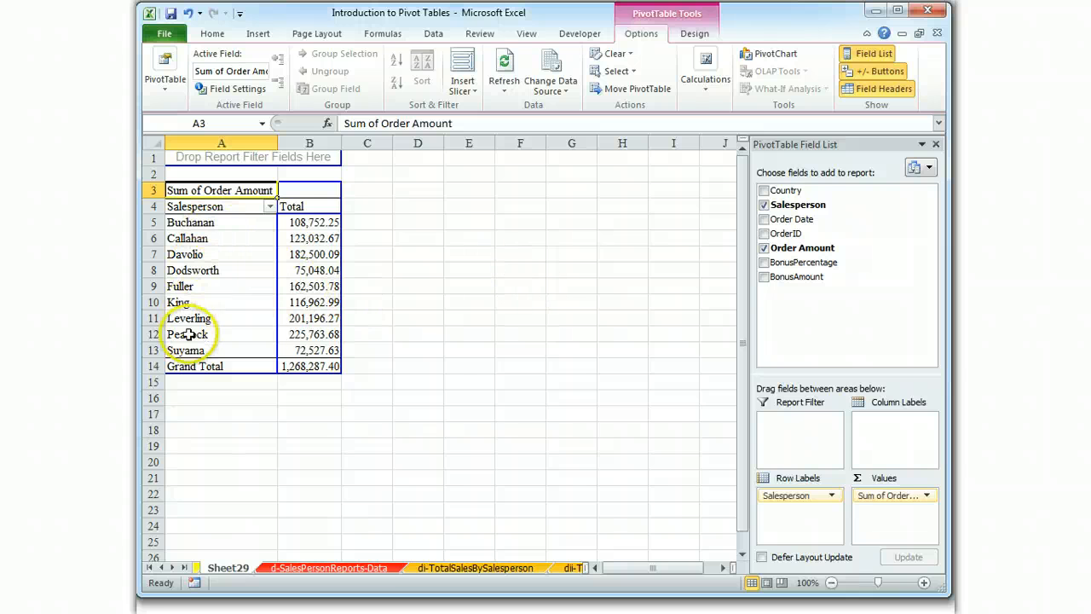
{"action": "mouse_move", "coordinate": [530, 306]}
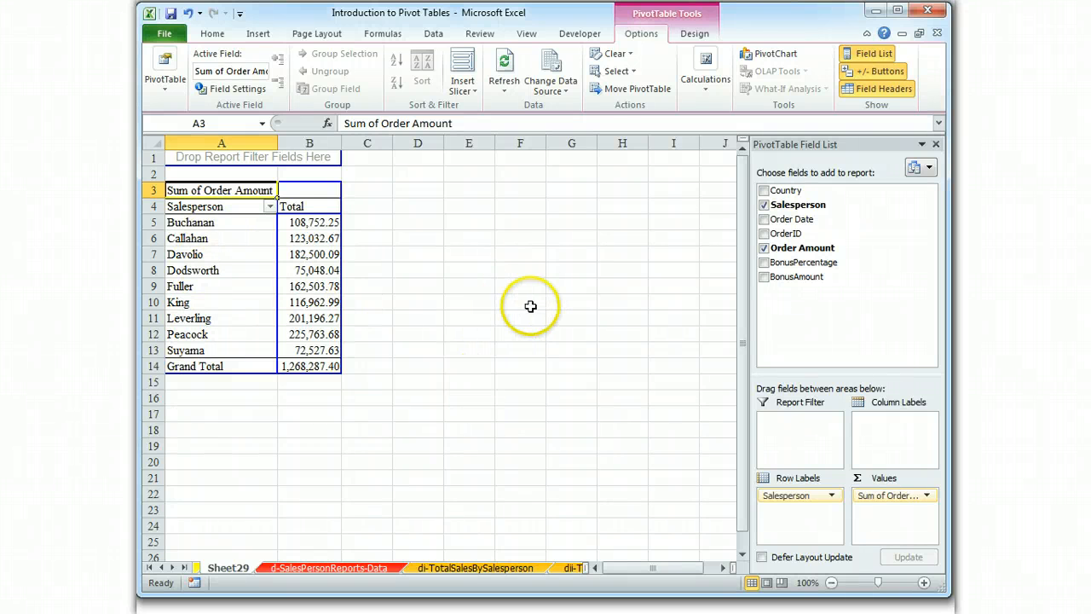
Step: Apply a dark purple table style from Format as Table to the pivot table
{"action": "left_click", "coordinate": [212, 34]}
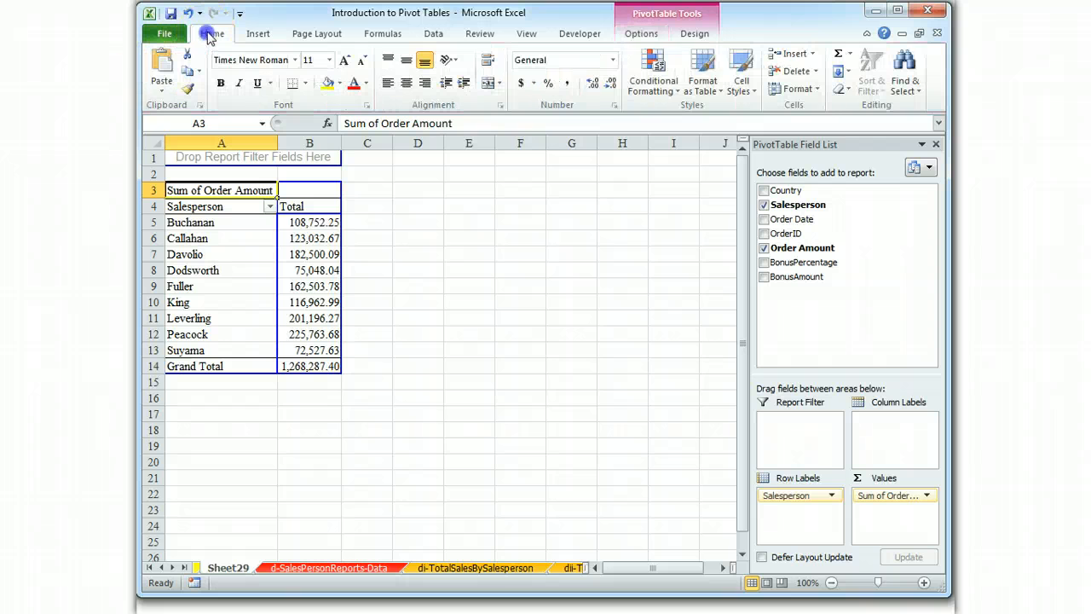
{"action": "left_click", "coordinate": [703, 72]}
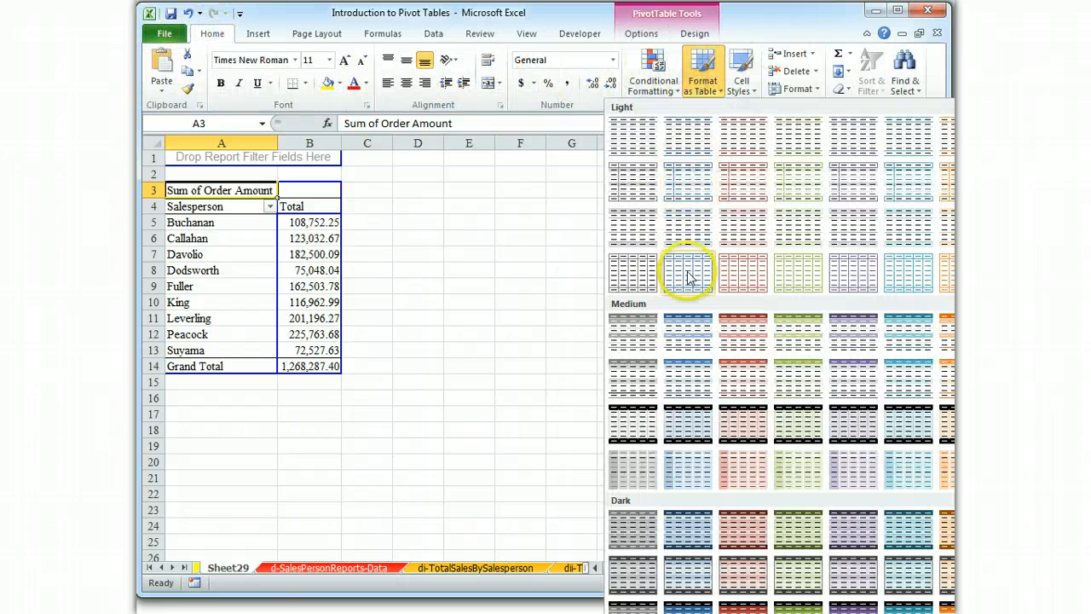
{"action": "mouse_move", "coordinate": [861, 576]}
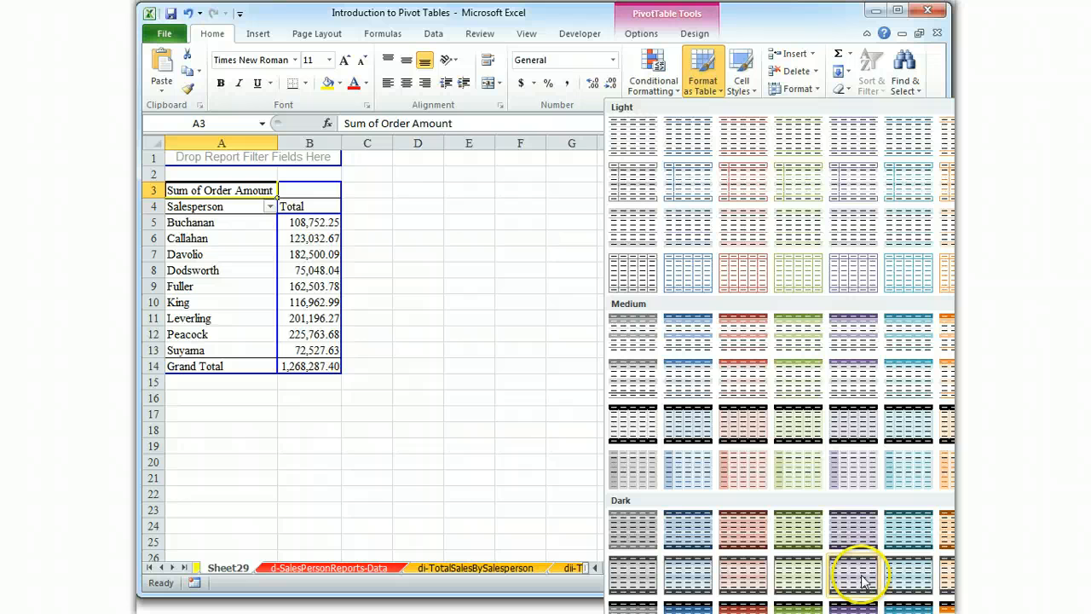
{"action": "left_click", "coordinate": [861, 576]}
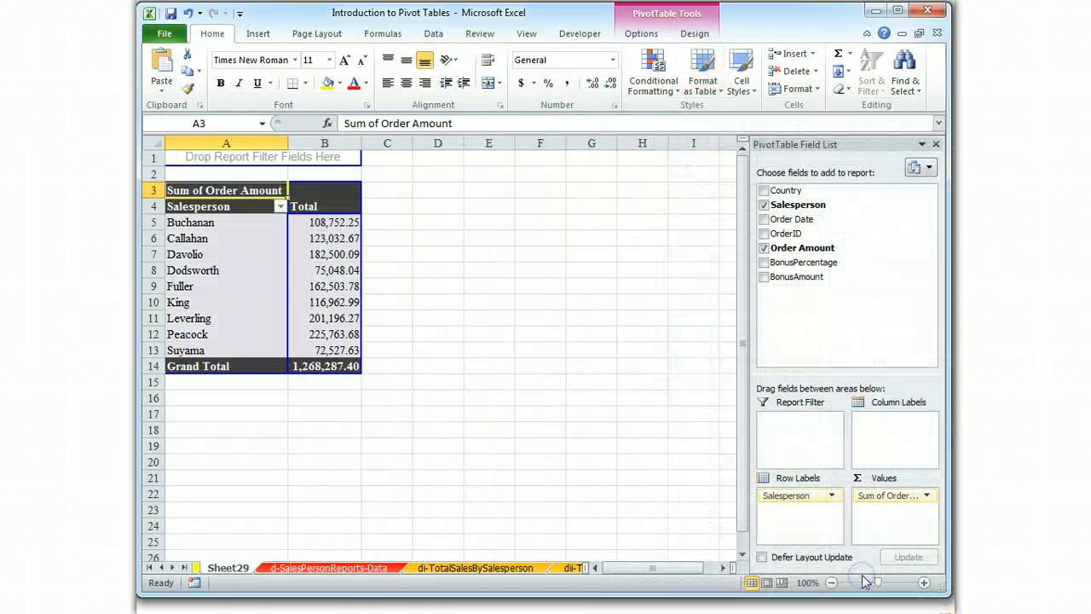
{"action": "mouse_move", "coordinate": [685, 484]}
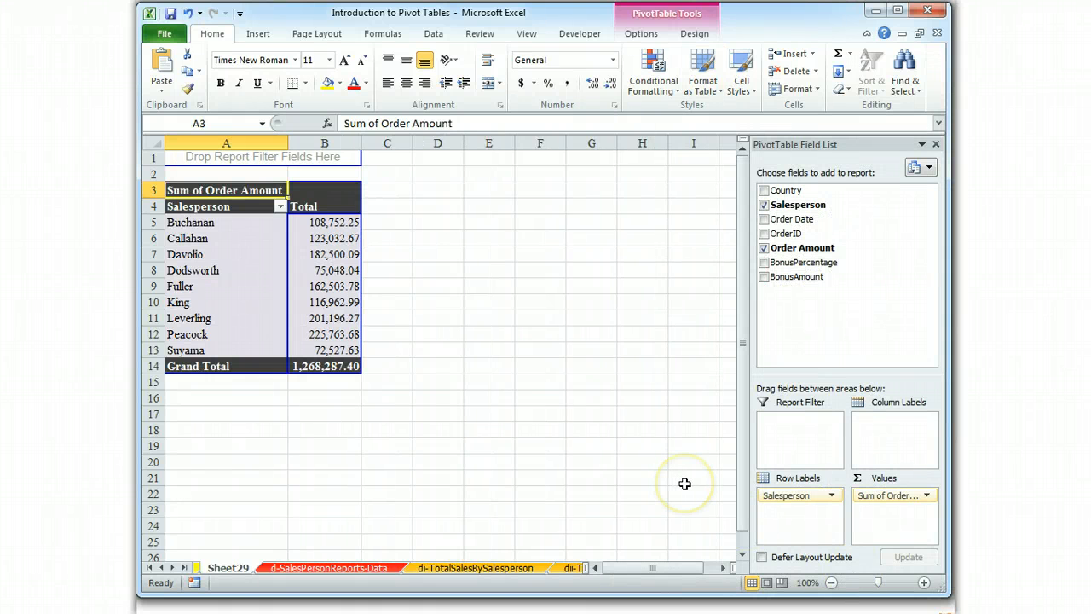
{"action": "mouse_move", "coordinate": [685, 484]}
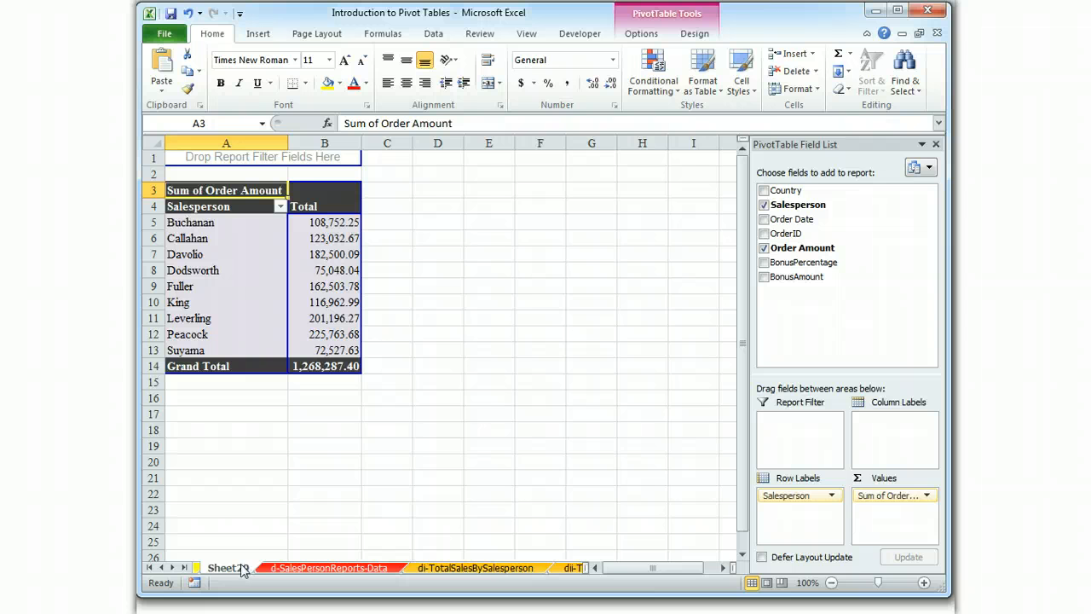
Step: Bring up the Sheet29 tab's context menu to rename it PracticeTable
{"action": "right_click", "coordinate": [228, 568]}
{"action": "type", "text": "PracticeTable"}
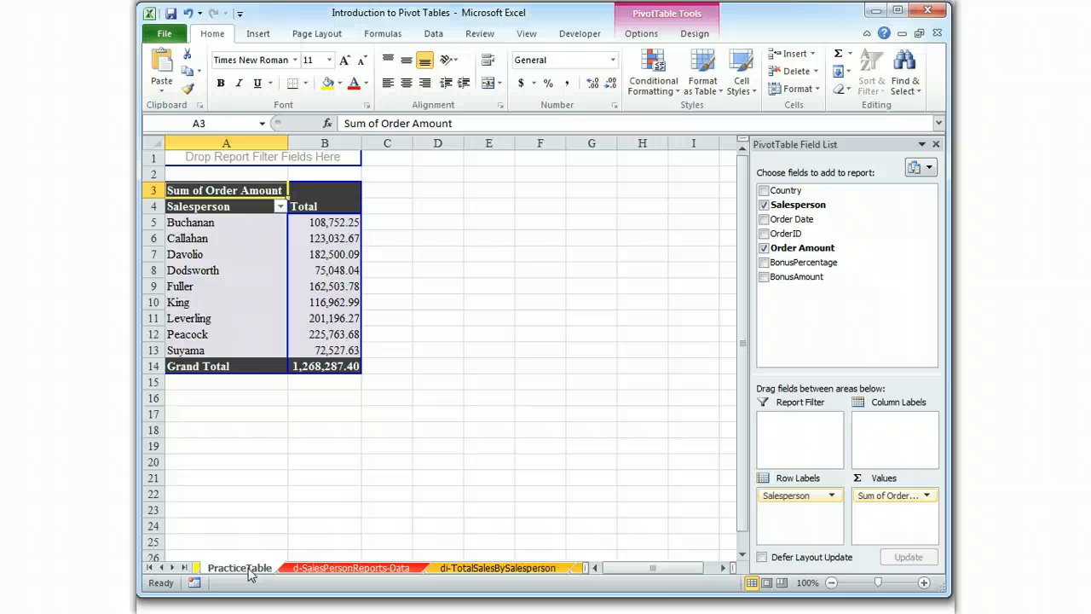
{"action": "mouse_move", "coordinate": [212, 581]}
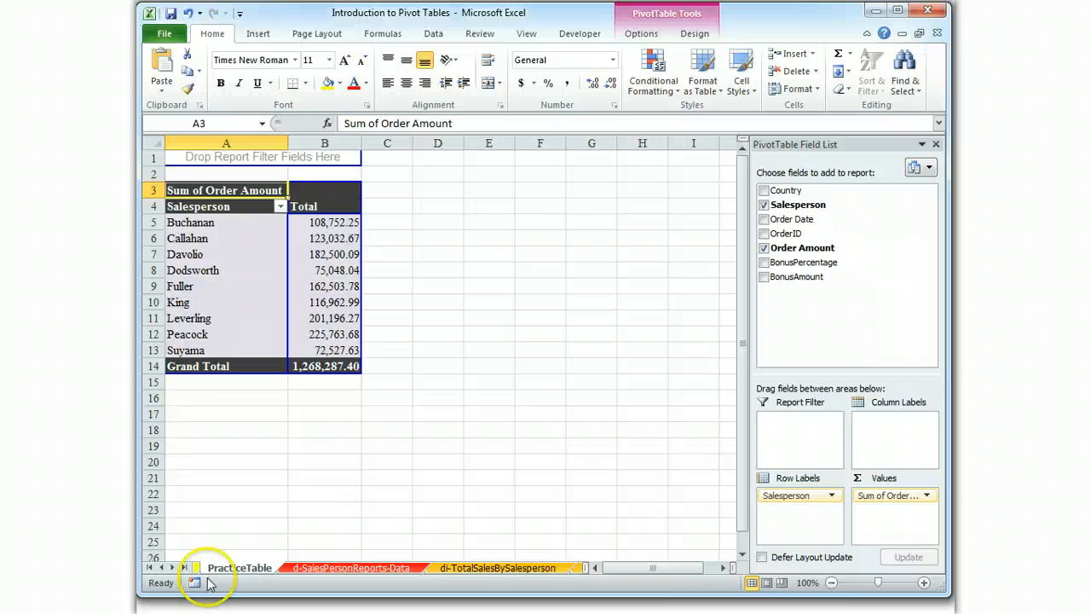